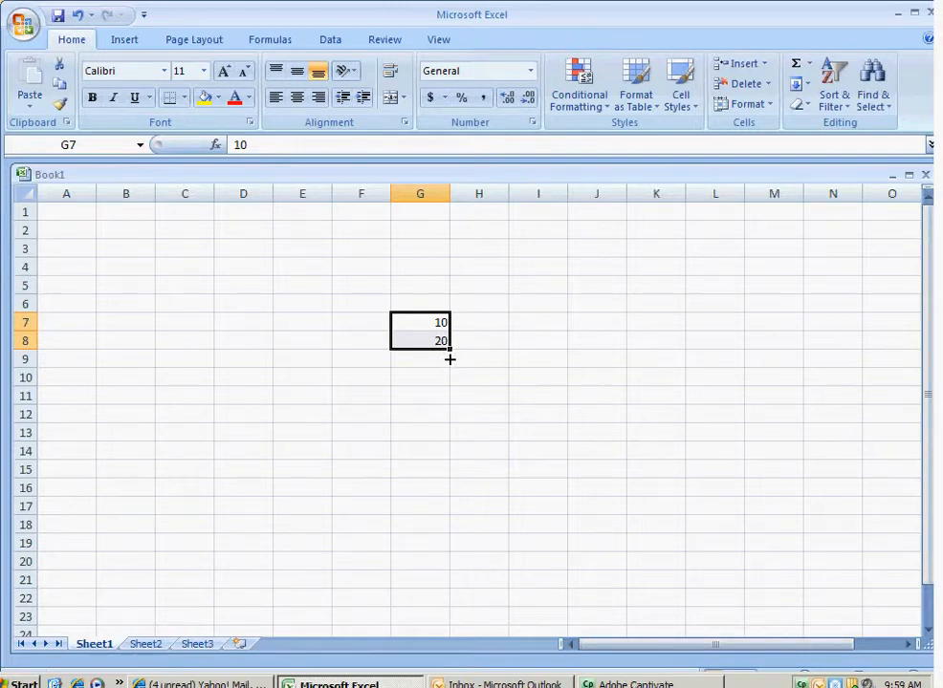
Fill the 10, 20 series from G7:G8 down to G16, counting by 10 to 100
{"action": "left_click_drag", "start_coordinate": [449, 348], "coordinate": [450, 400]}
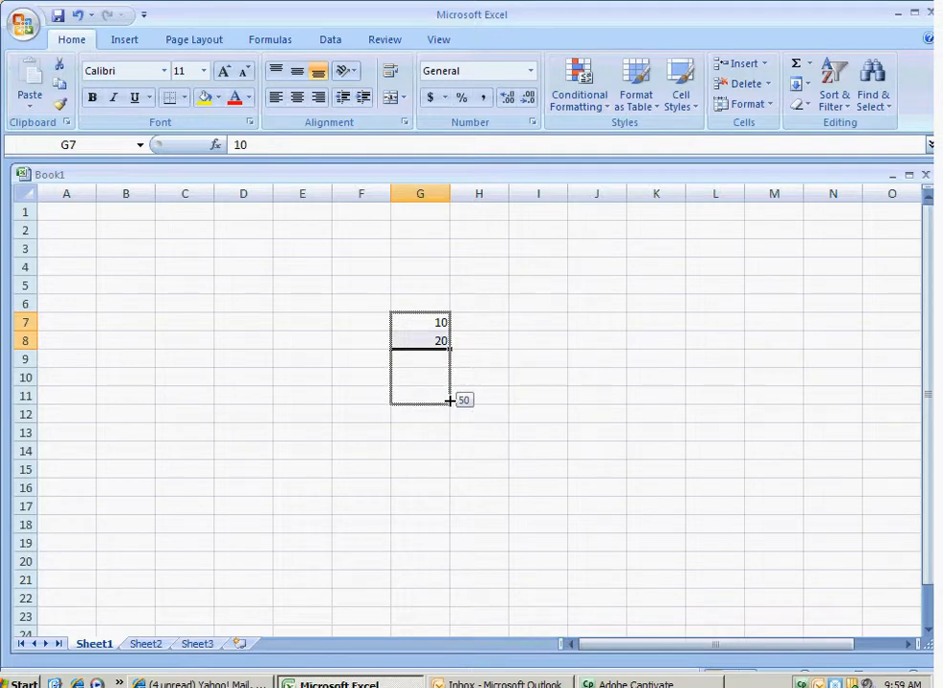
{"action": "left_click_drag", "start_coordinate": [450, 399], "coordinate": [449, 447]}
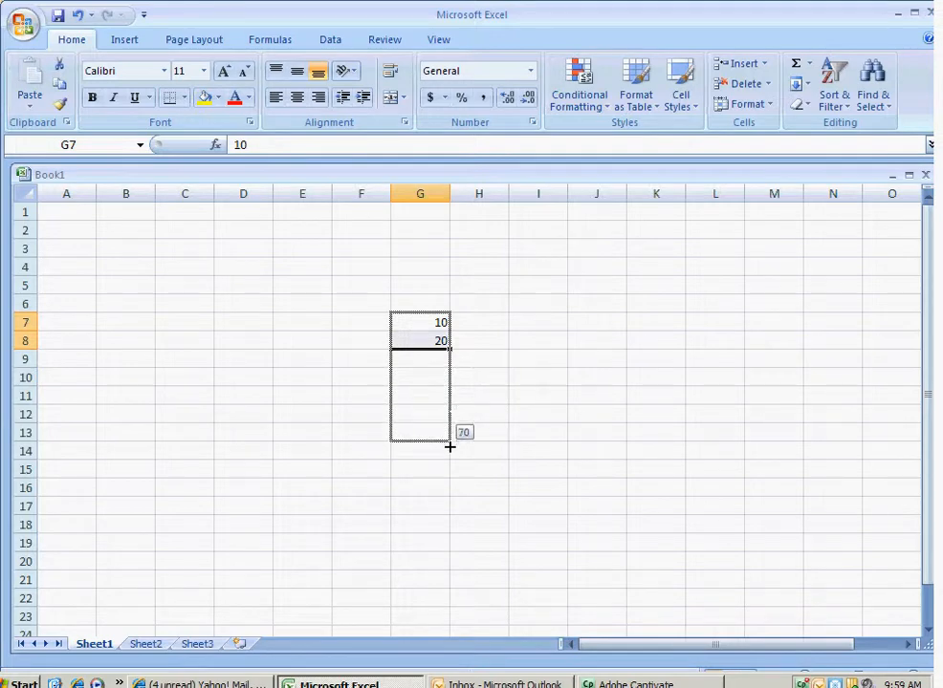
{"action": "left_click_drag", "start_coordinate": [450, 448], "coordinate": [449, 493]}
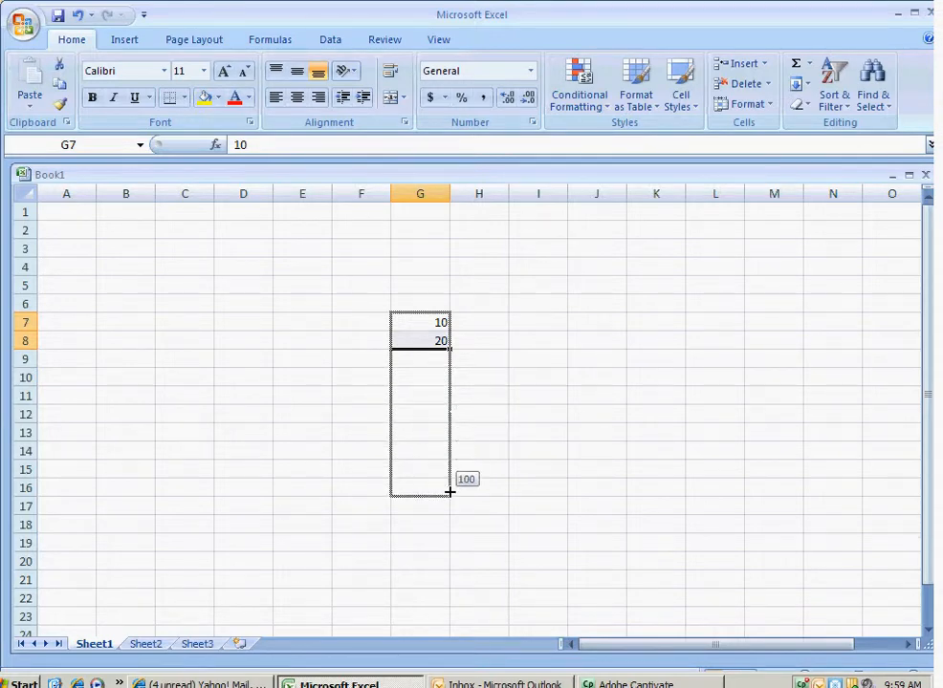